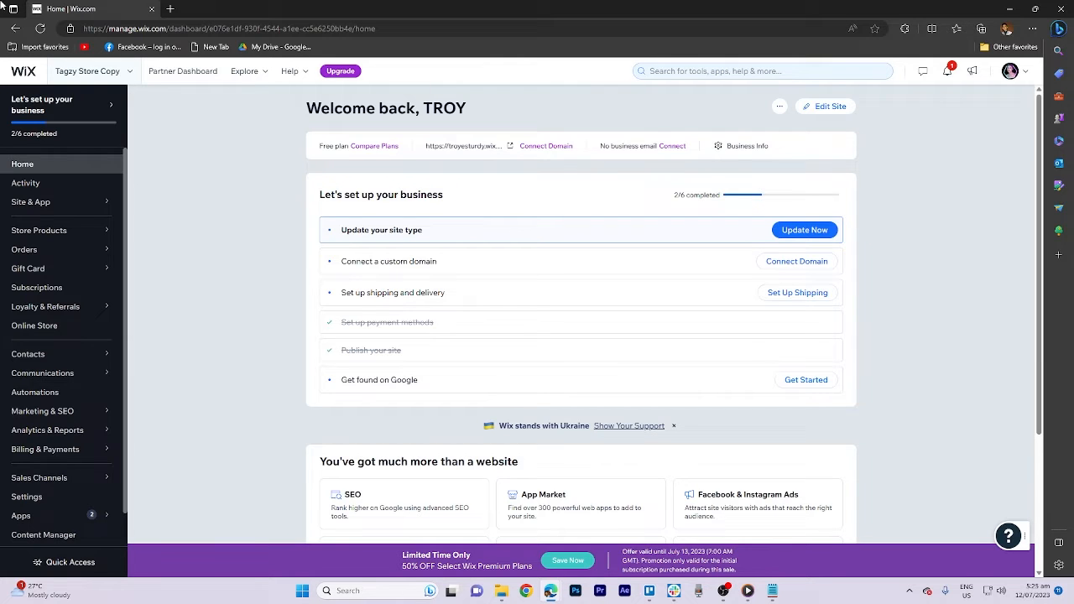
# Launch the Wix Editor for the Comfy.Kafé site from the dashboard.
pyautogui.click(824, 105)
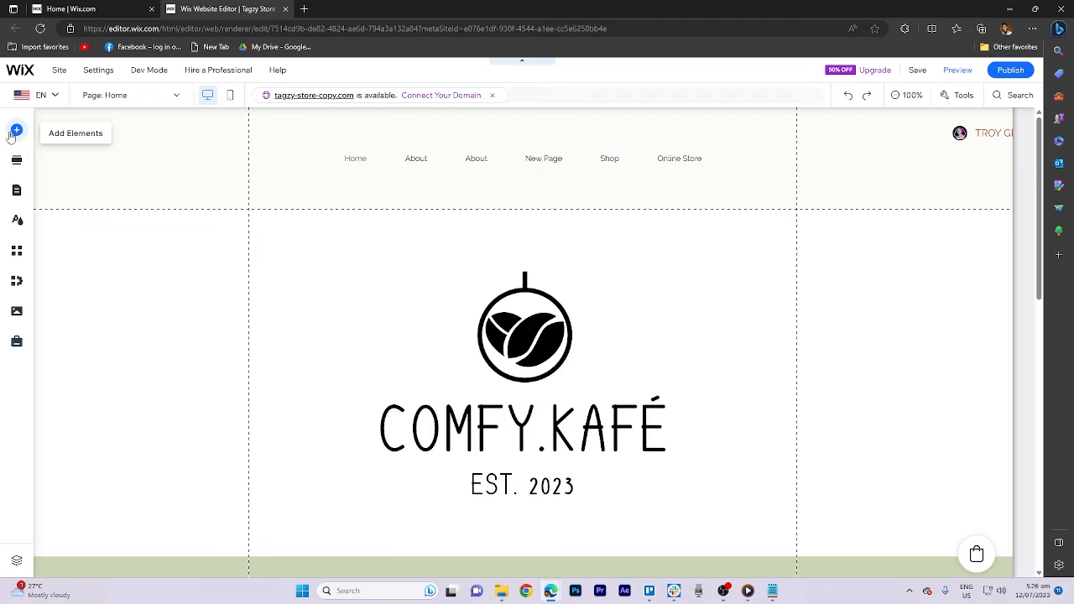
# Open the Box category in Add Elements, creating an empty untitled section.
pyautogui.click(17, 130)
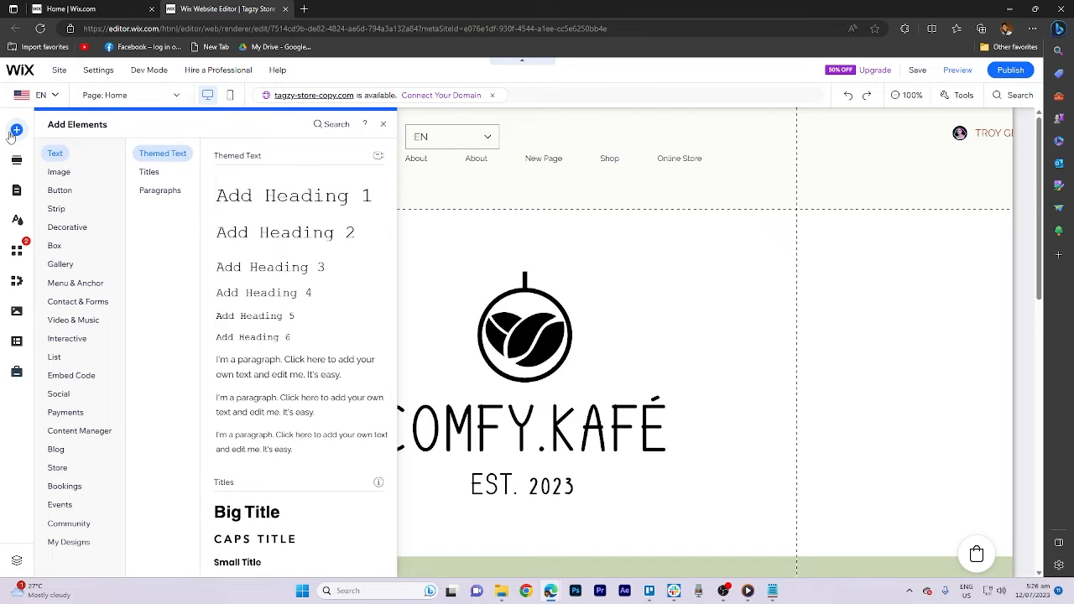
pyautogui.click(54, 245)
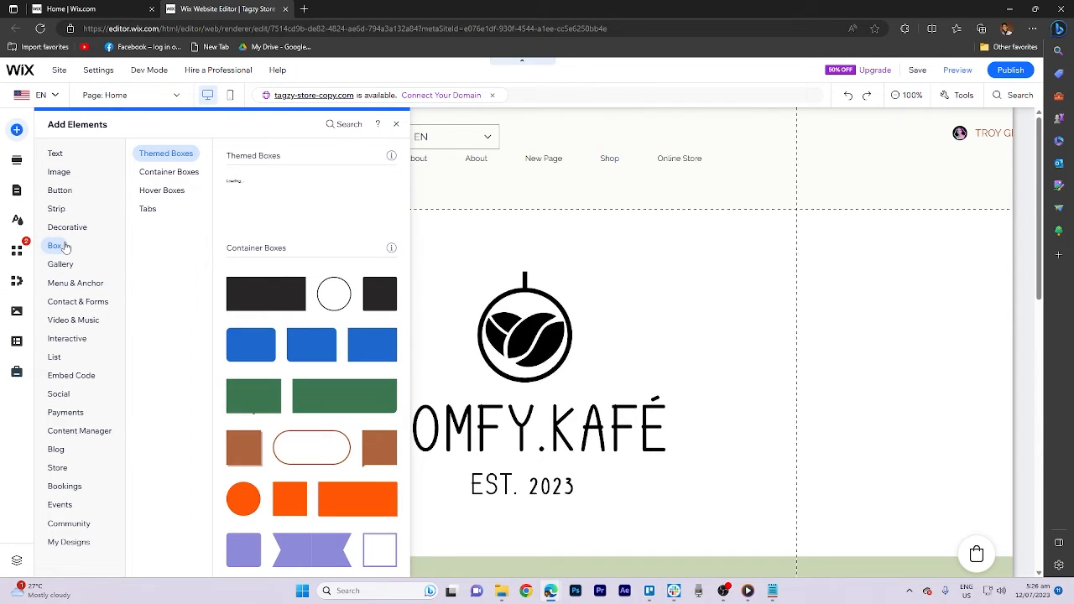
pyautogui.click(162, 189)
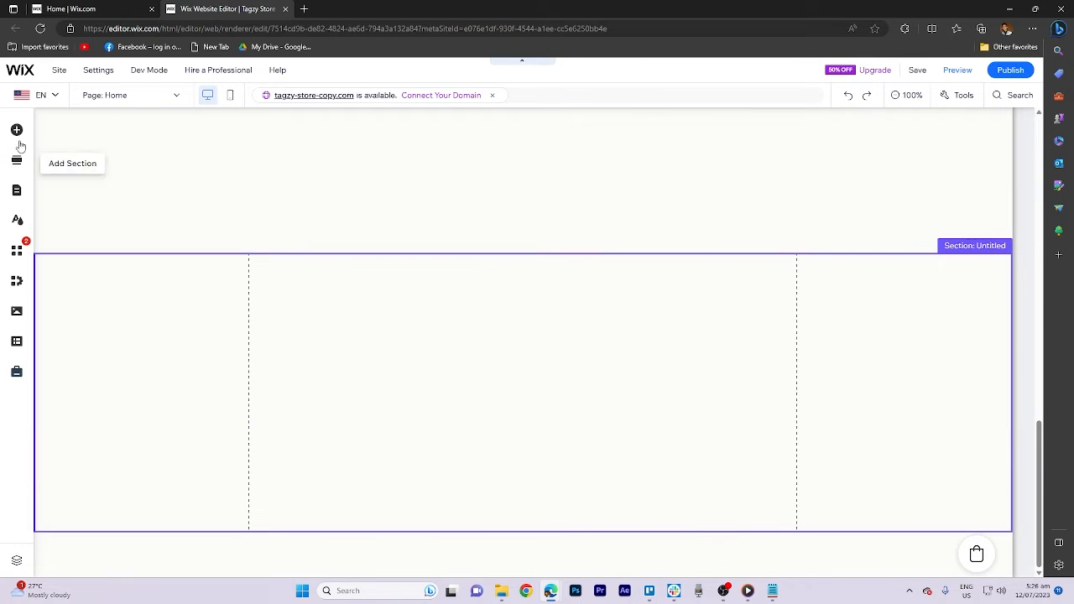
# Reopen the Add Elements panel to show hover box designs beside the empty section.
pyautogui.click(16, 130)
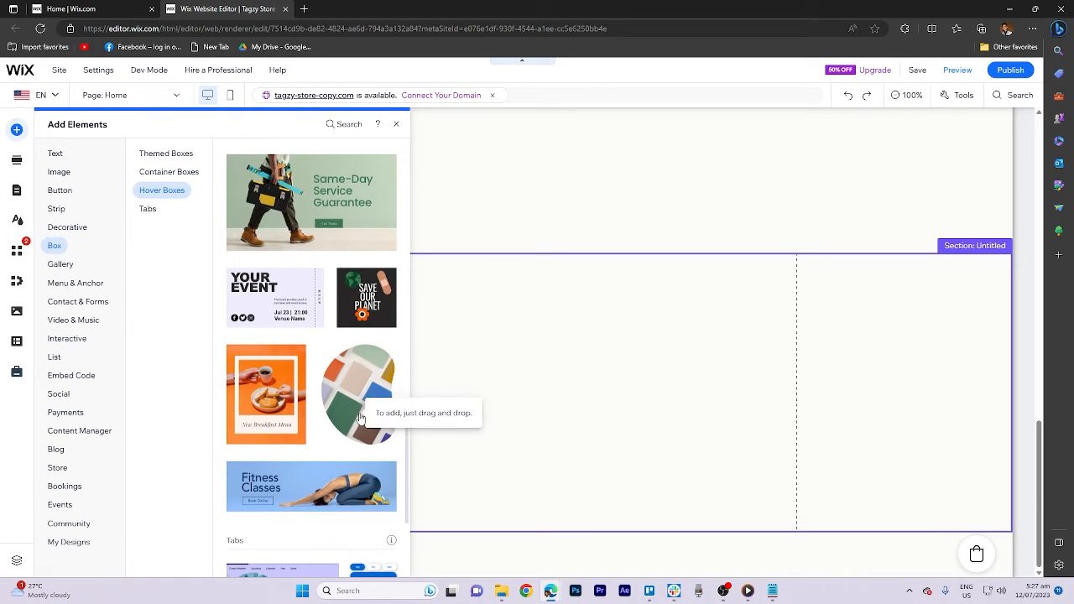
# Scroll the Hover Boxes list to the Fitness Classes box for the section.
pyautogui.scroll(-3)
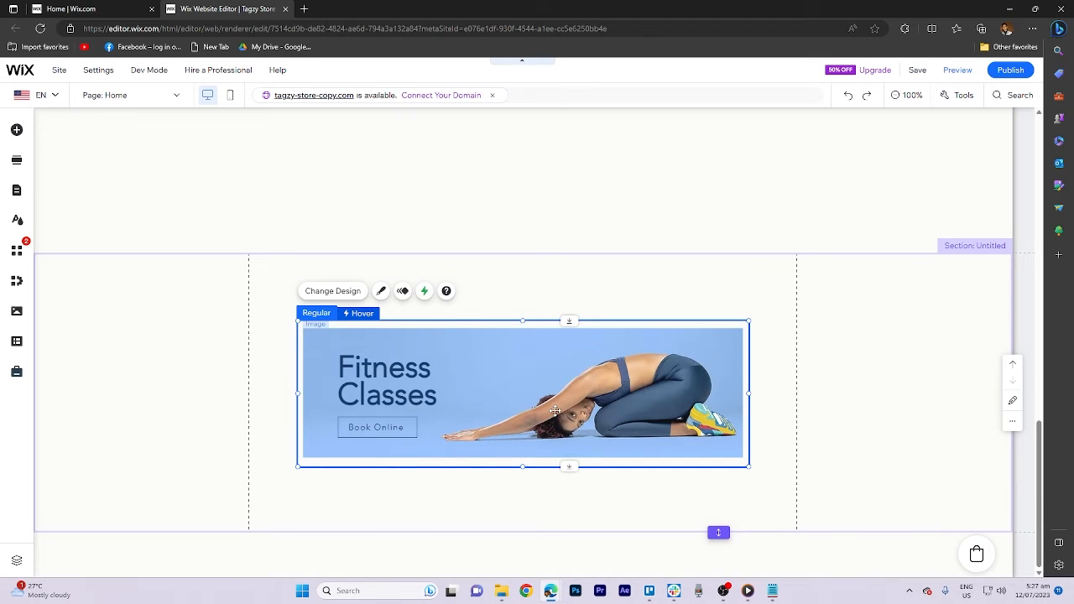
pyautogui.moveTo(333, 291)
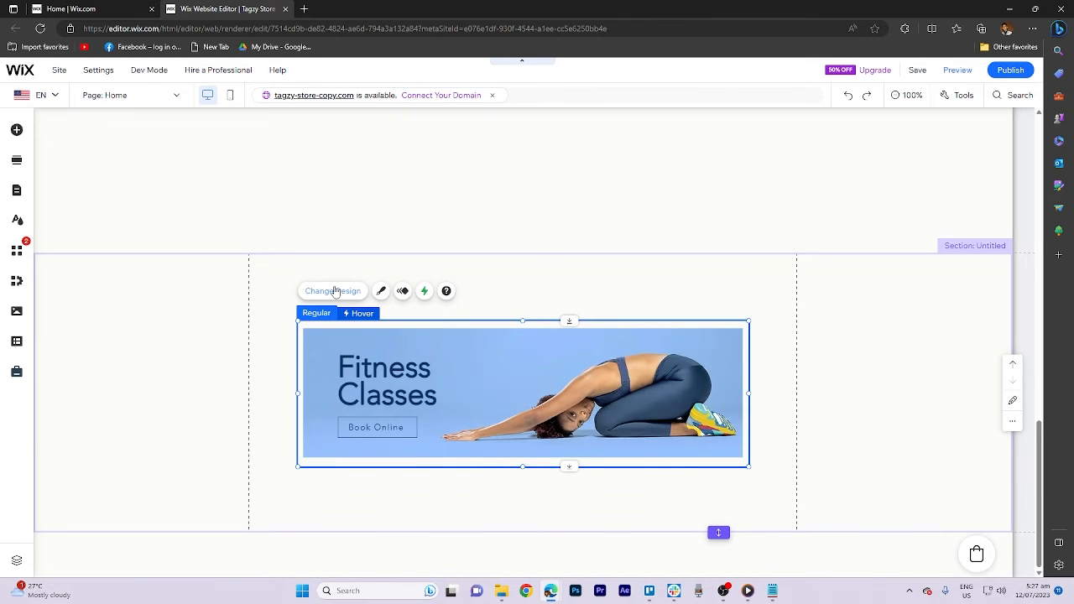
# Open Change Design for the Fitness Classes hover box and browse the style presets.
pyautogui.click(381, 290)
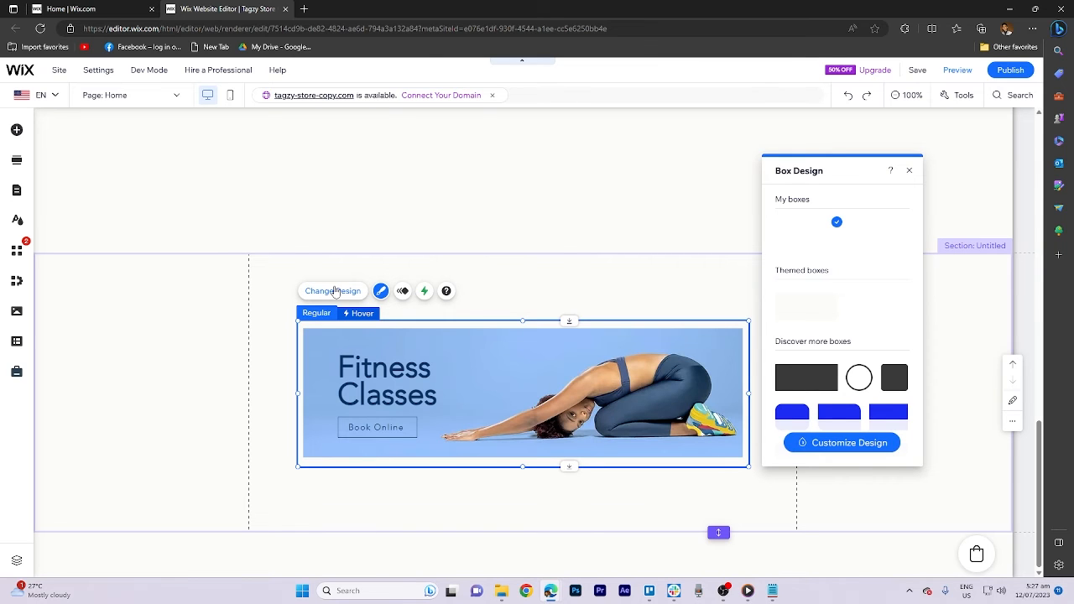
pyautogui.scroll(-3)
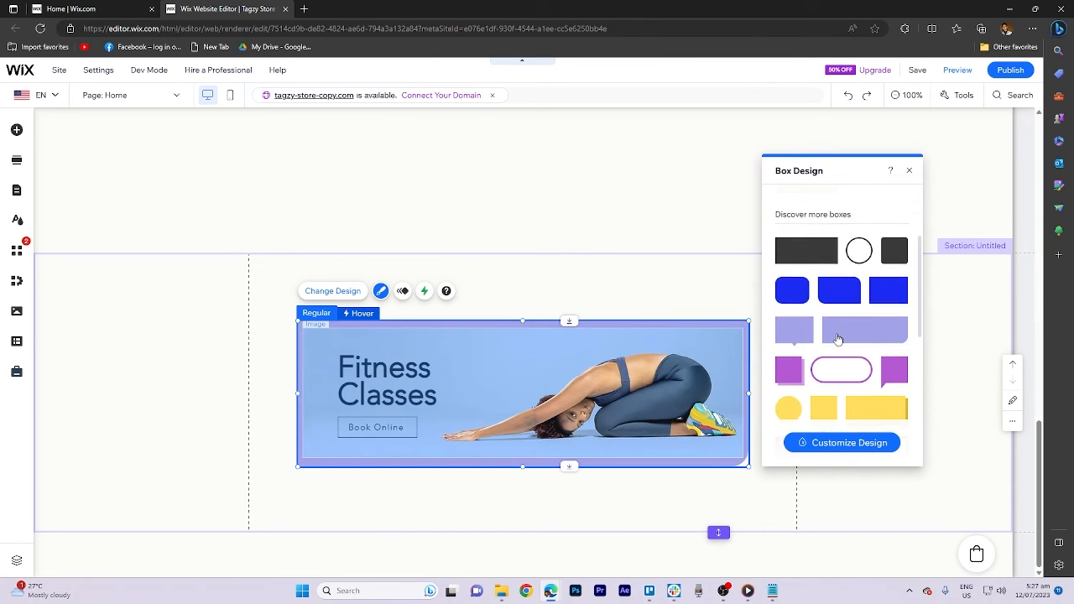
pyautogui.scroll(-3)
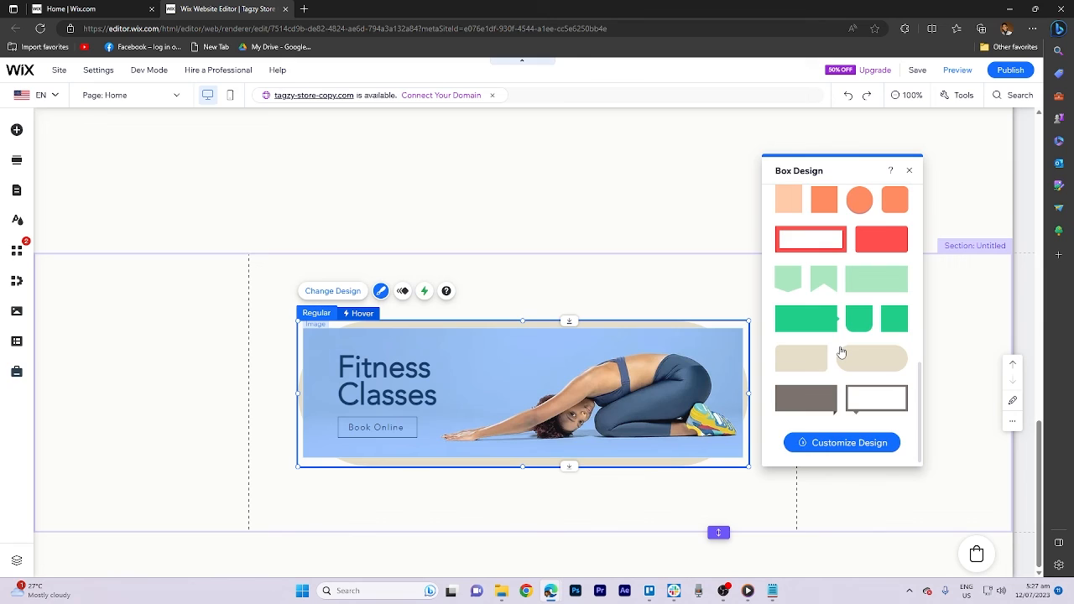